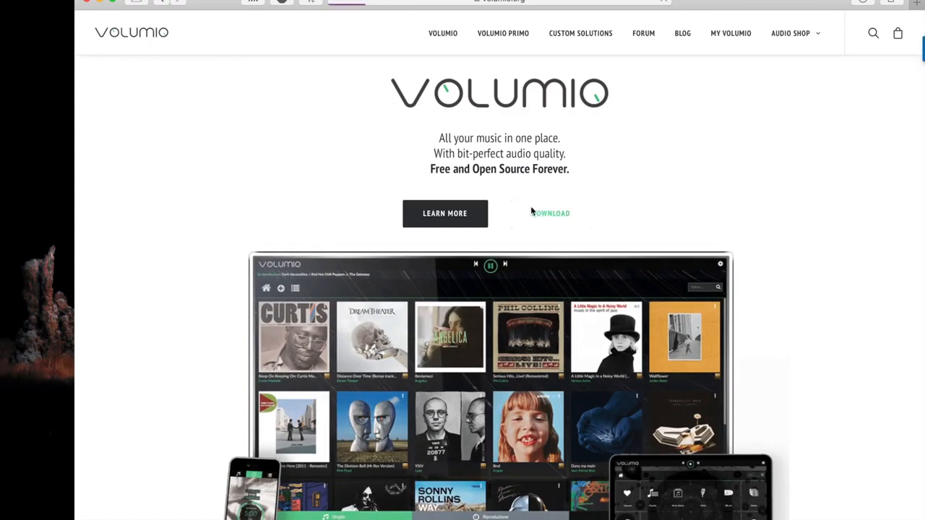
Step: Go to the Volumio download page and scroll to the Raspberry Pi image, version 2.575
click(552, 214)
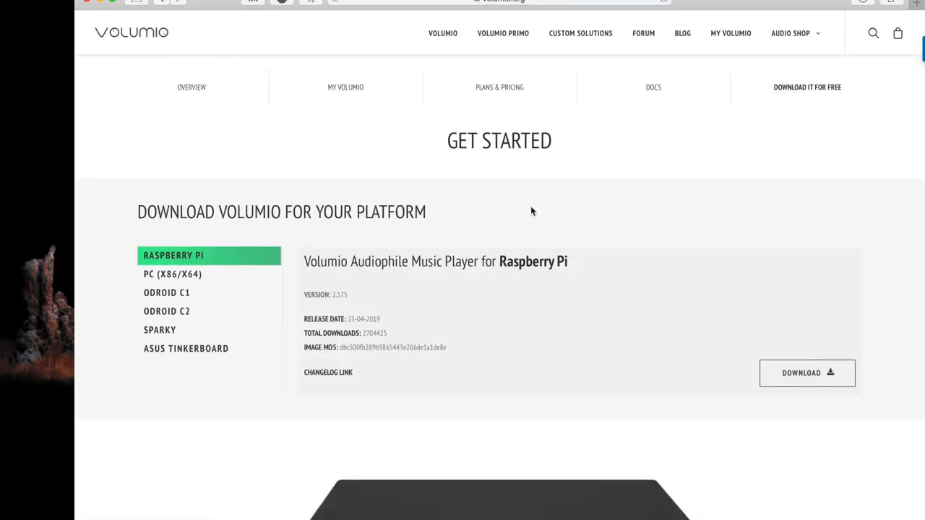
scroll(down, 3)
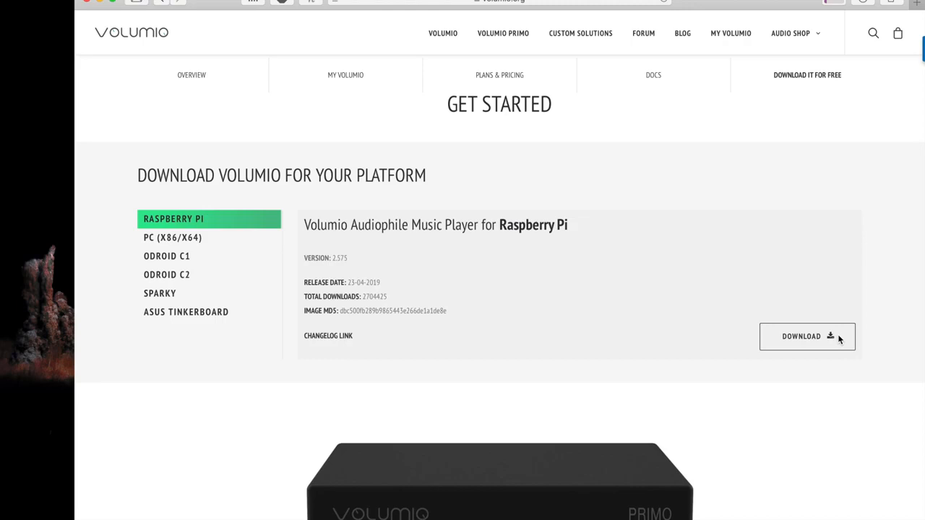
mouse_move(804, 258)
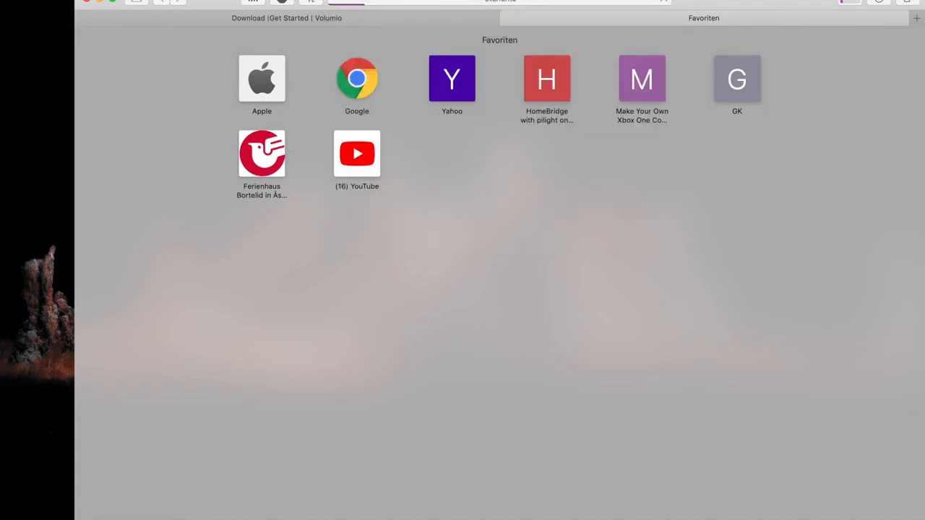
Step: Visit the balenaEtcher site in the new tab and download balenaEtcher for macOS
click(700, 18)
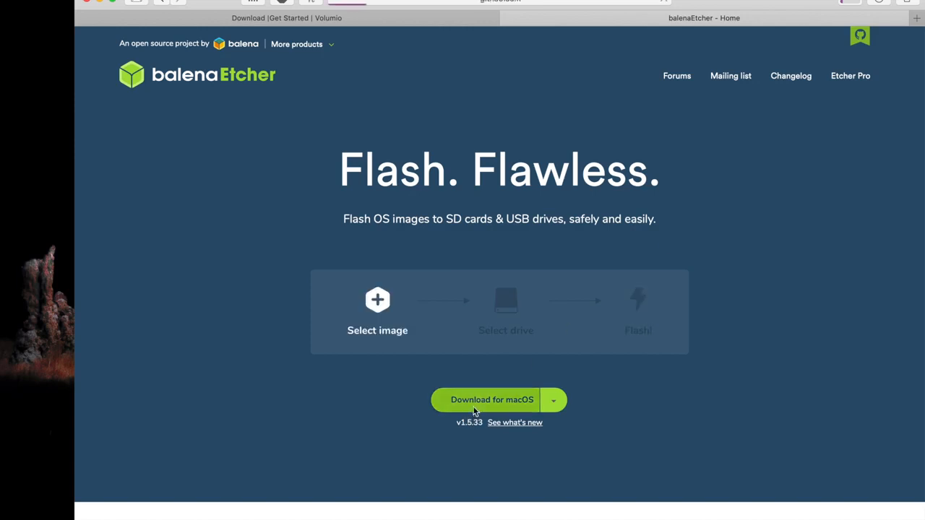
click(486, 400)
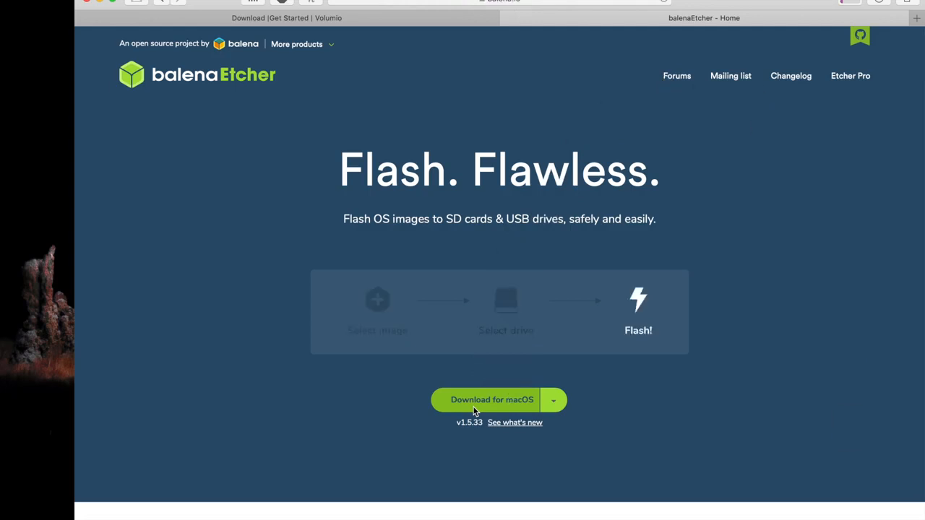
click(840, 3)
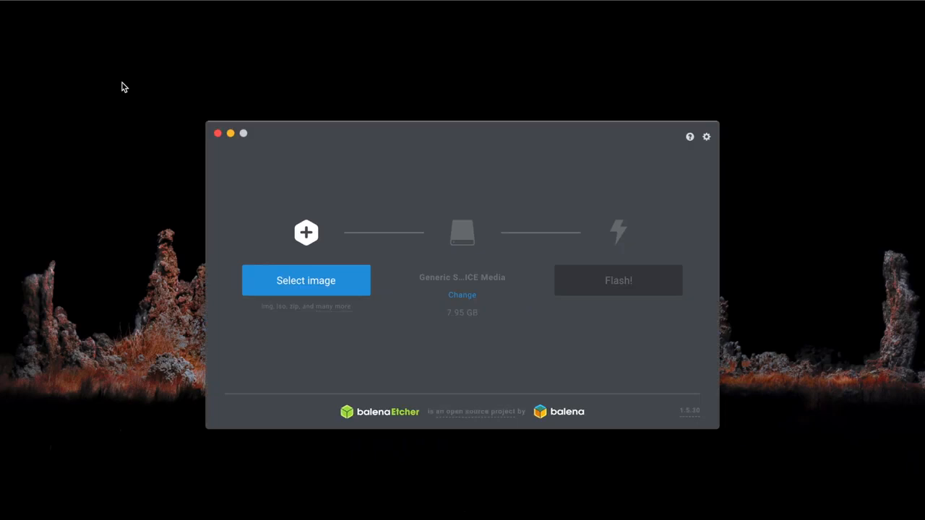
mouse_move(313, 274)
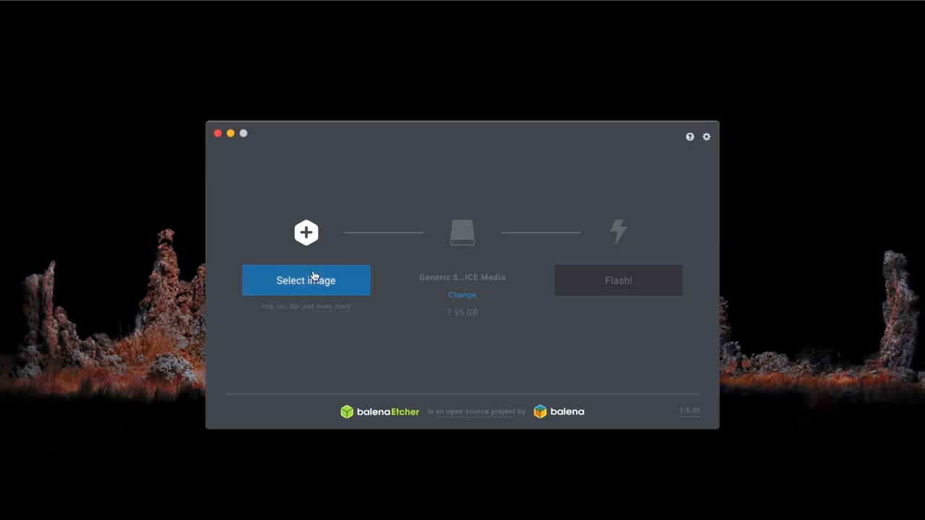
Step: Select volumio-2.575-2019-04-23-pi.img from the Downloads folder as the image to flash
click(307, 280)
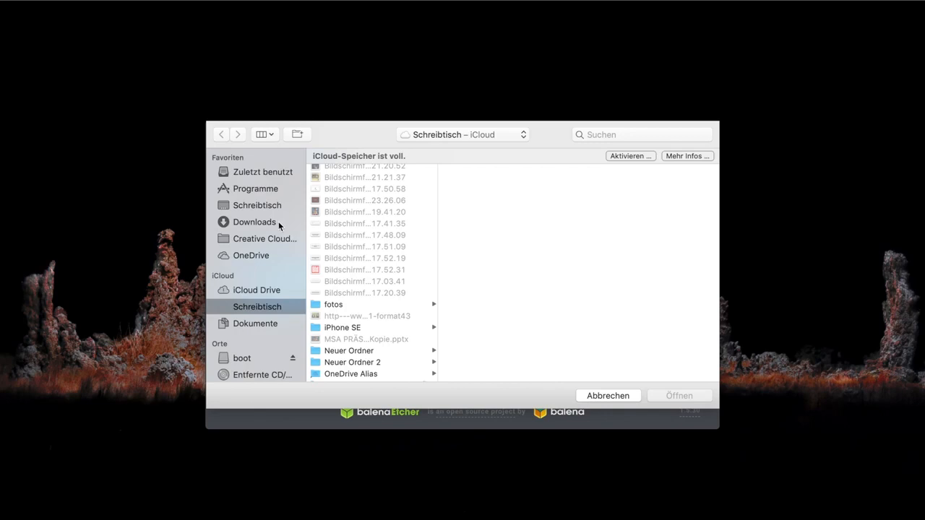
click(254, 223)
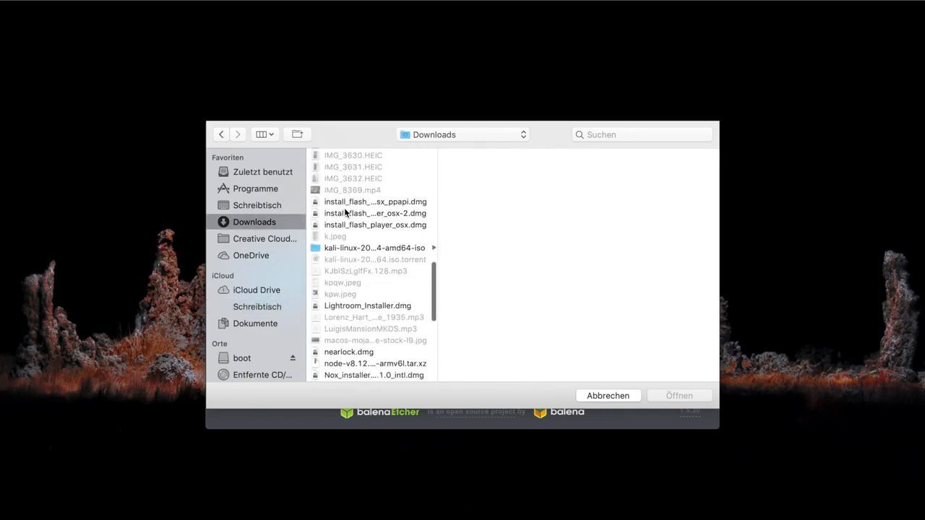
scroll(down, 3)
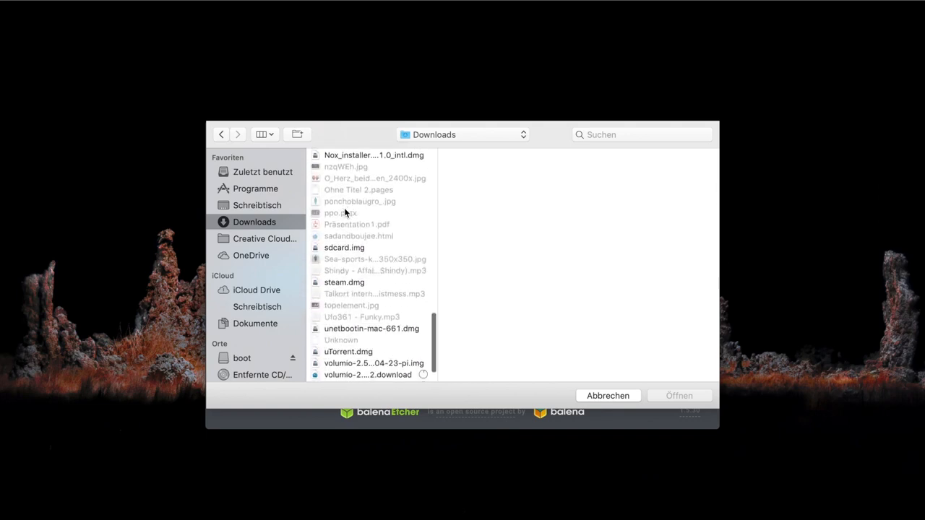
scroll(down, 3)
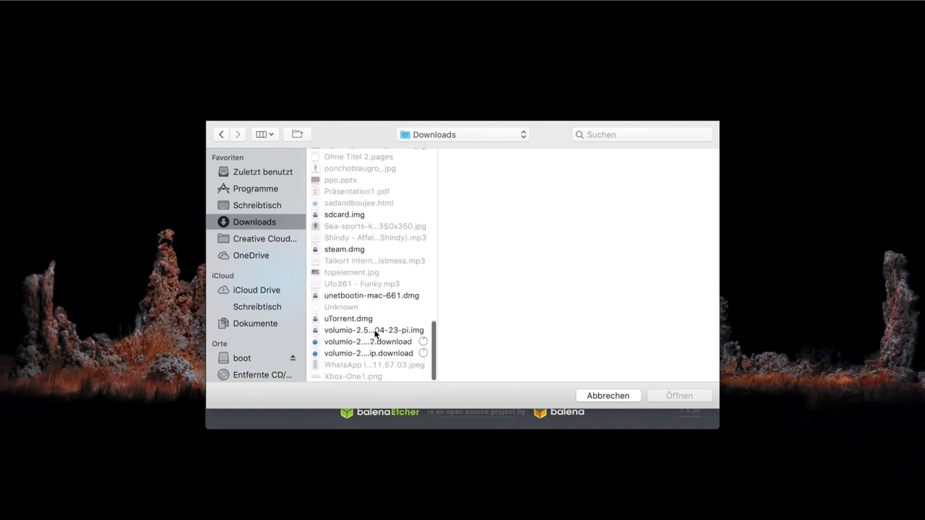
click(370, 329)
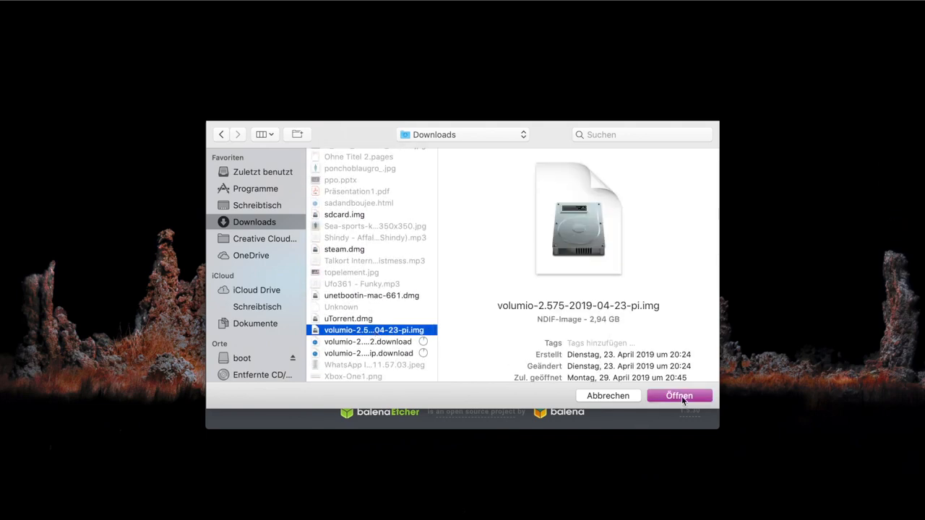
click(680, 396)
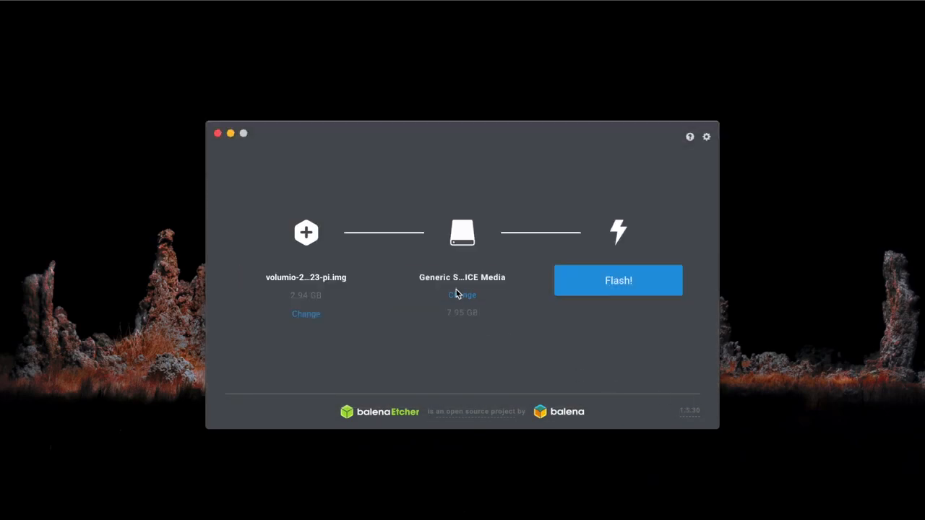
Step: Choose the 7.95 GB Generic STORAGE DEVICE Media as the target drive
click(461, 295)
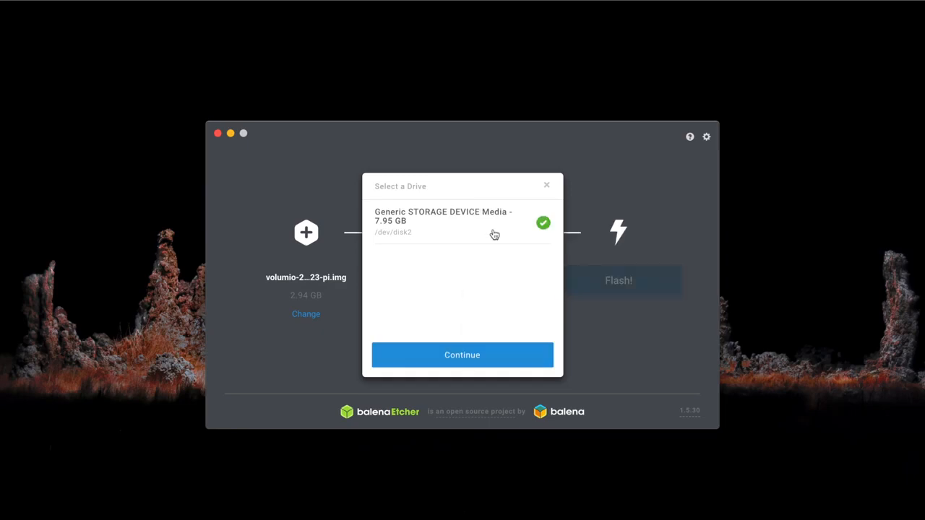
click(462, 356)
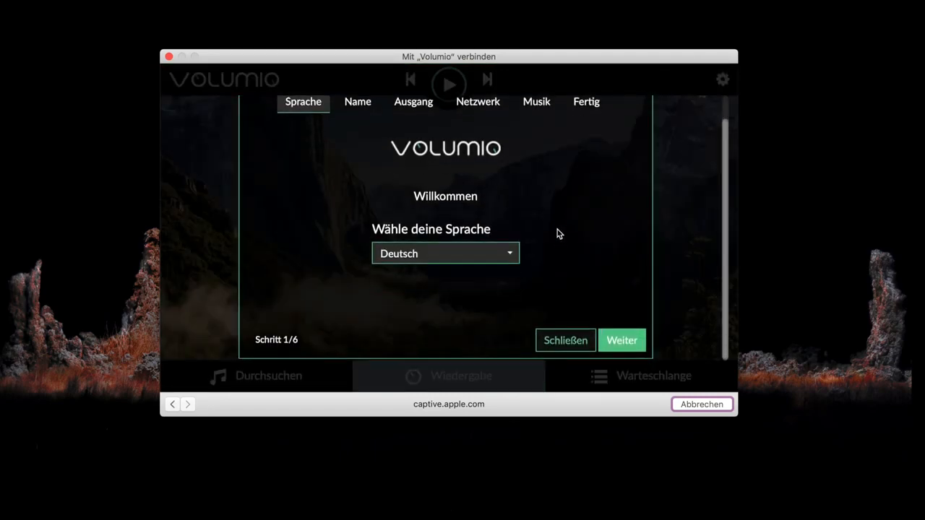
Step: Switch the setup language to English and name the device EasyPiTutorials
click(445, 253)
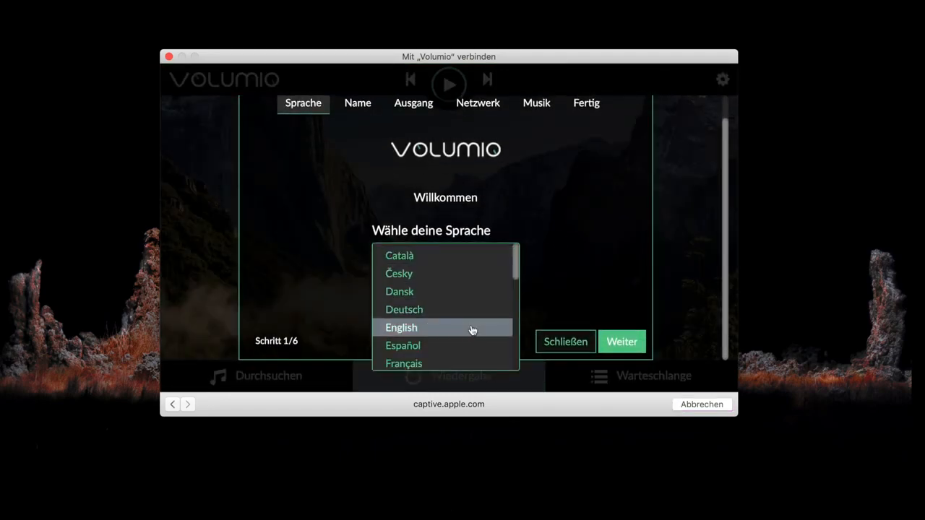
click(401, 327)
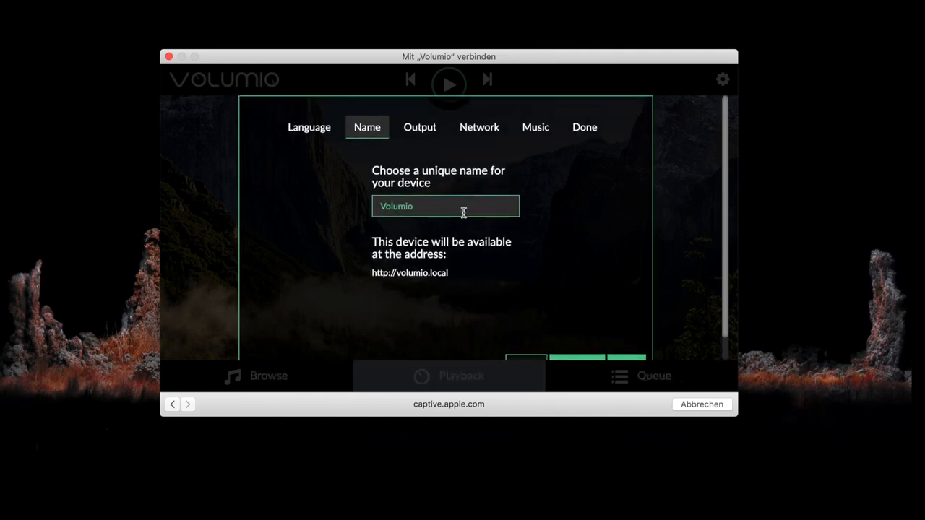
text(Ea)
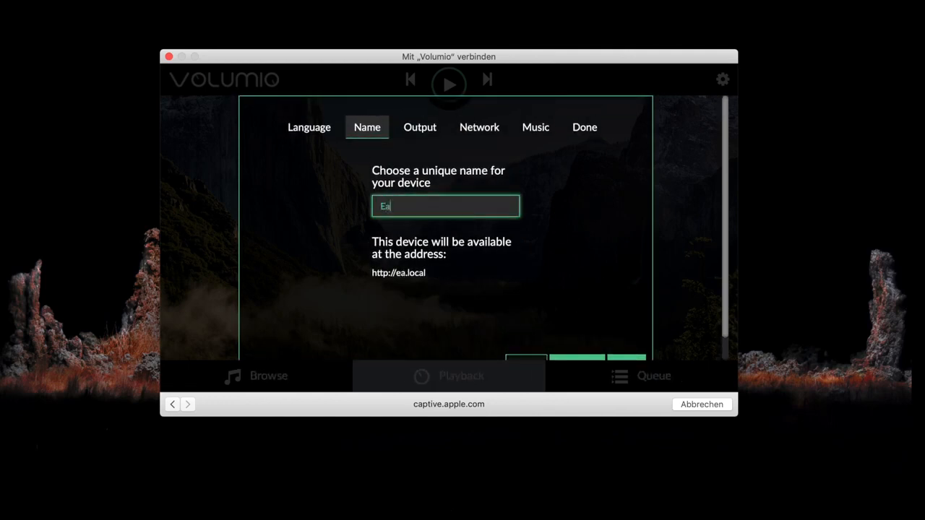
text(sy)
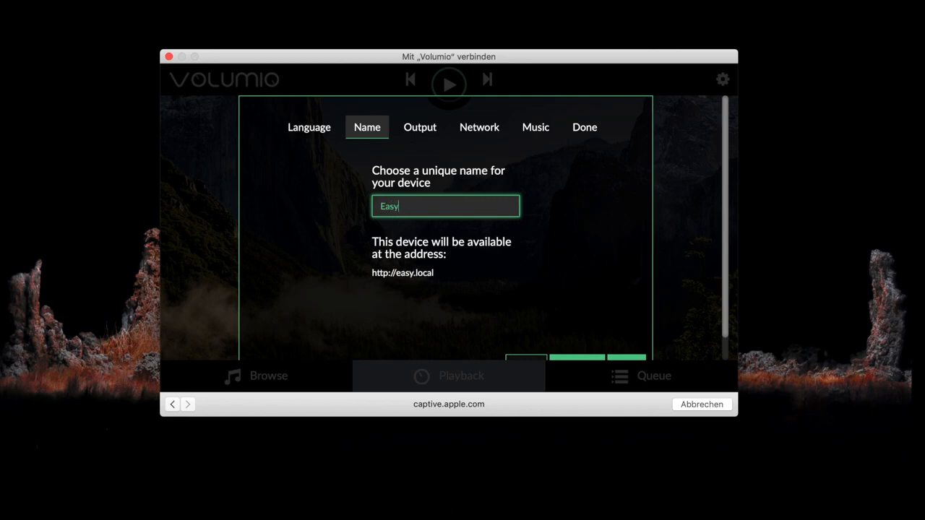
text(PIT)
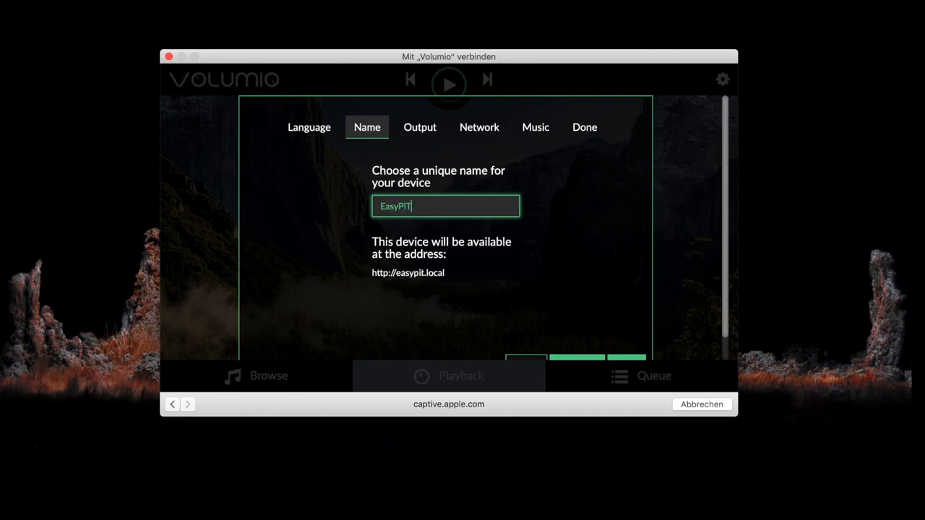
text(utot)
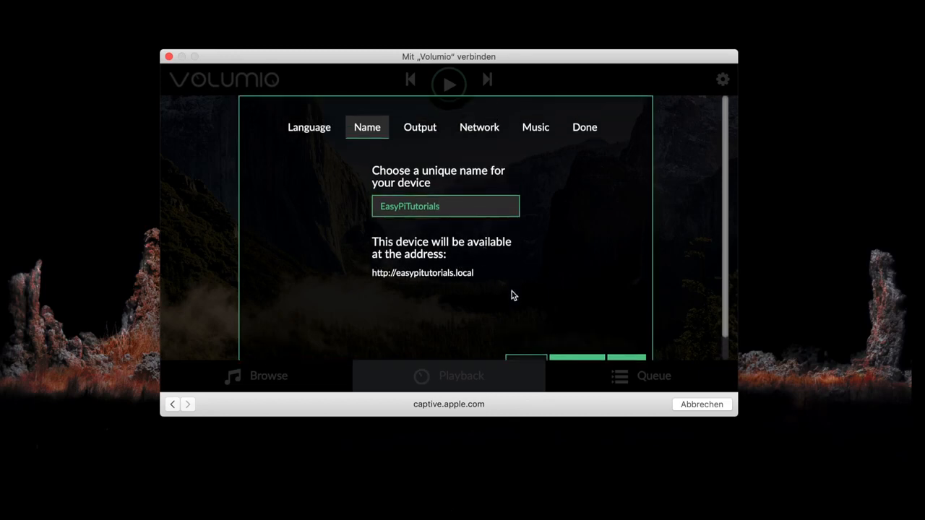
click(627, 351)
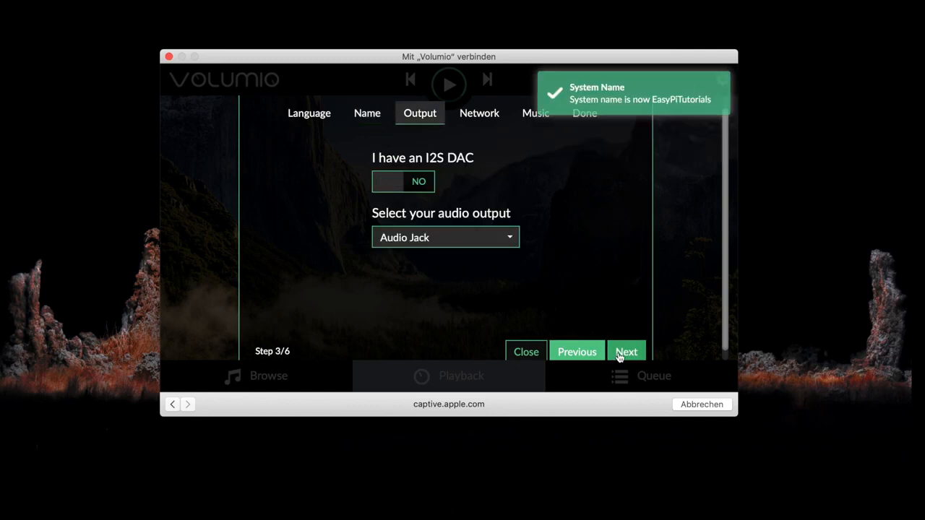
Step: Keep the Audio Jack output, then join FRITZ!Box Fon WLAN 7360 with its Wi-Fi password
click(446, 237)
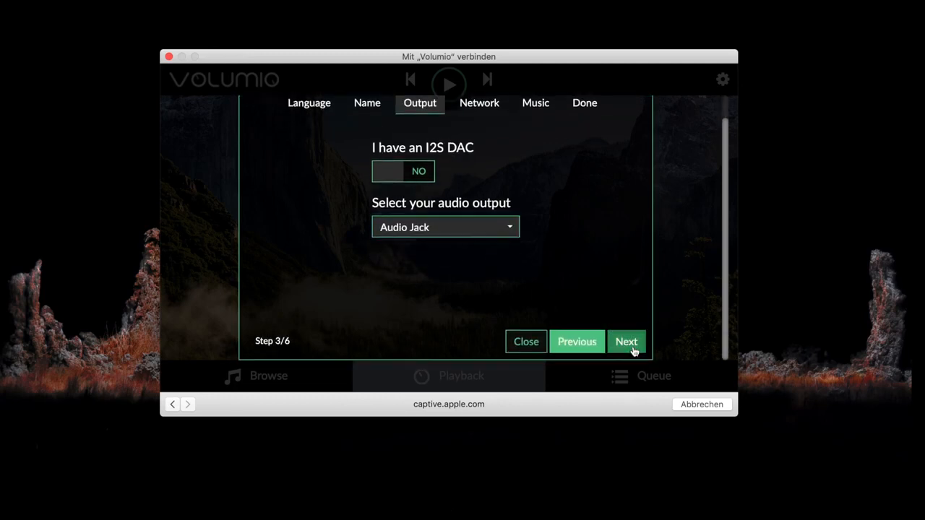
click(627, 341)
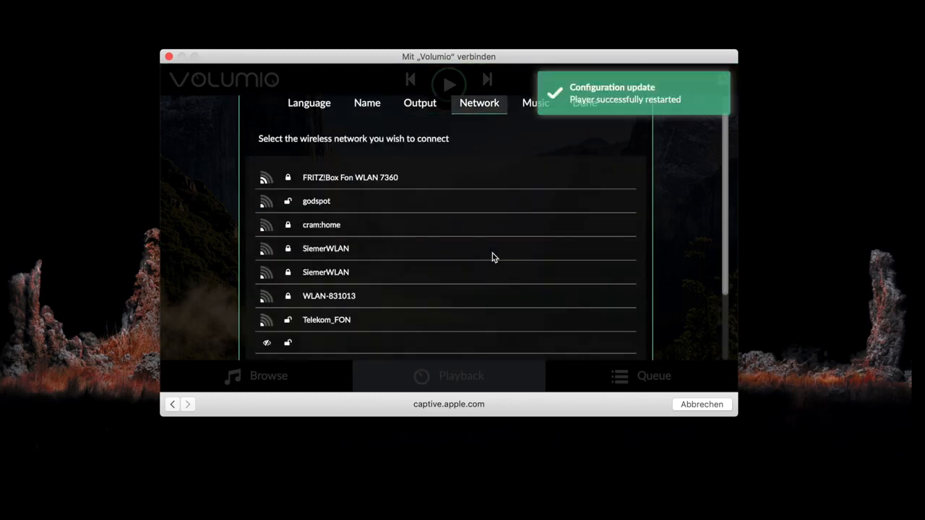
click(350, 176)
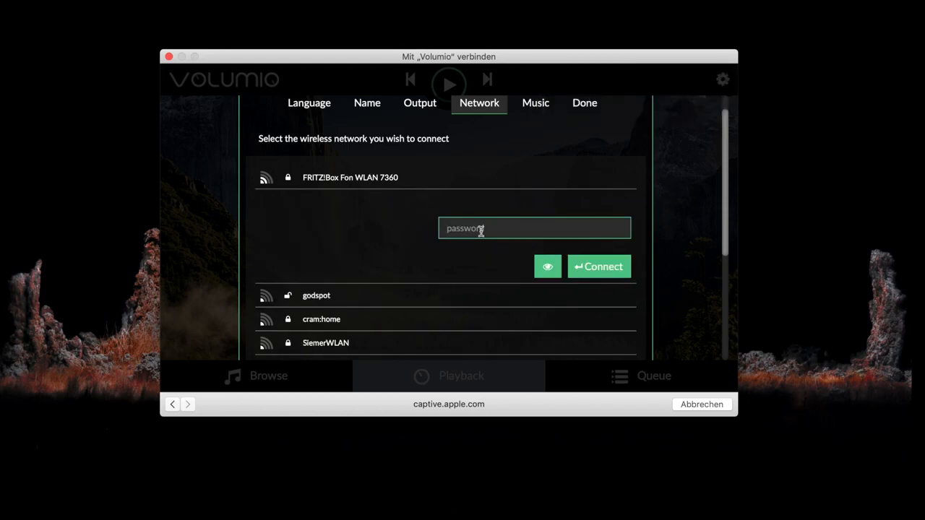
text(•••)
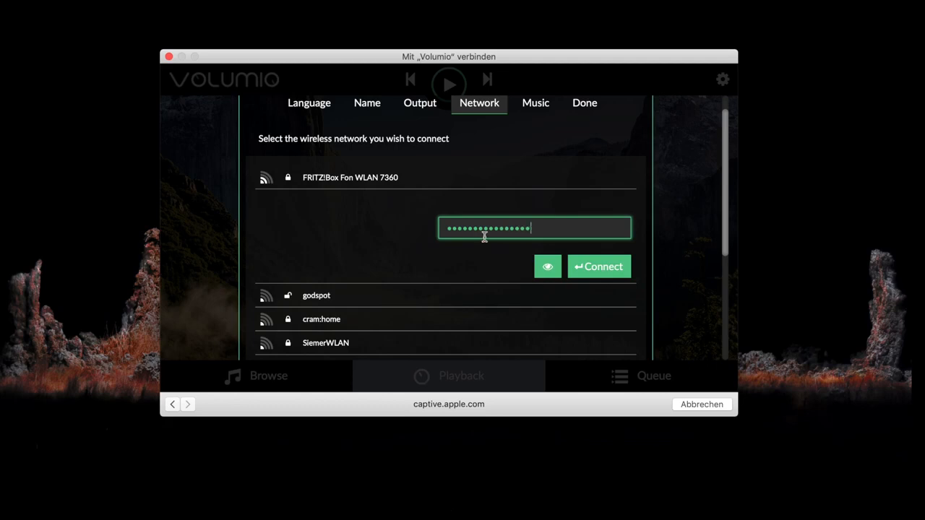
click(598, 266)
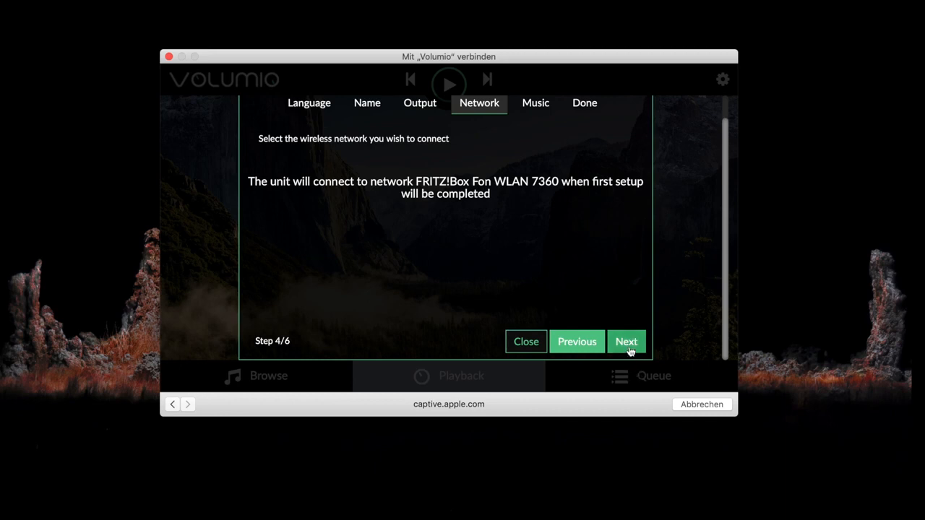
Step: Skip the music drive step and finish the first-time setup on the Congratulations page
click(627, 341)
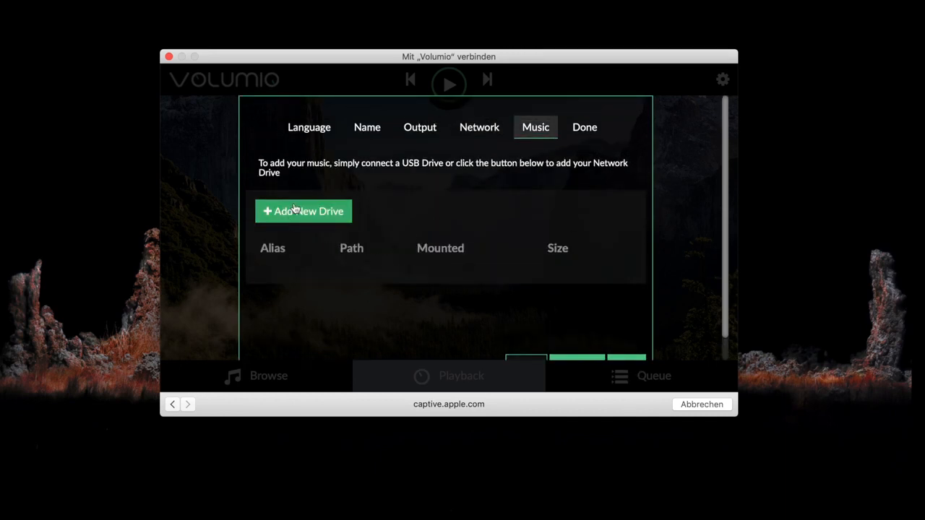
mouse_move(295, 210)
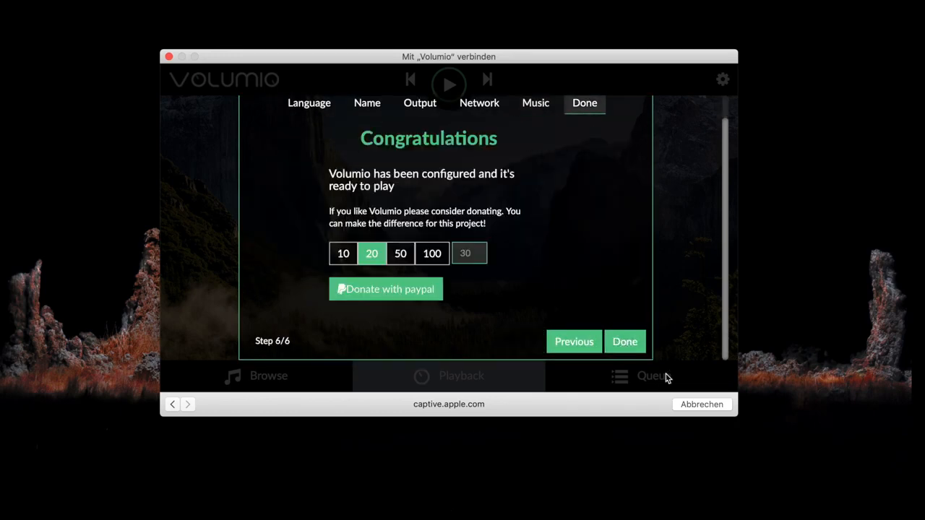
click(624, 342)
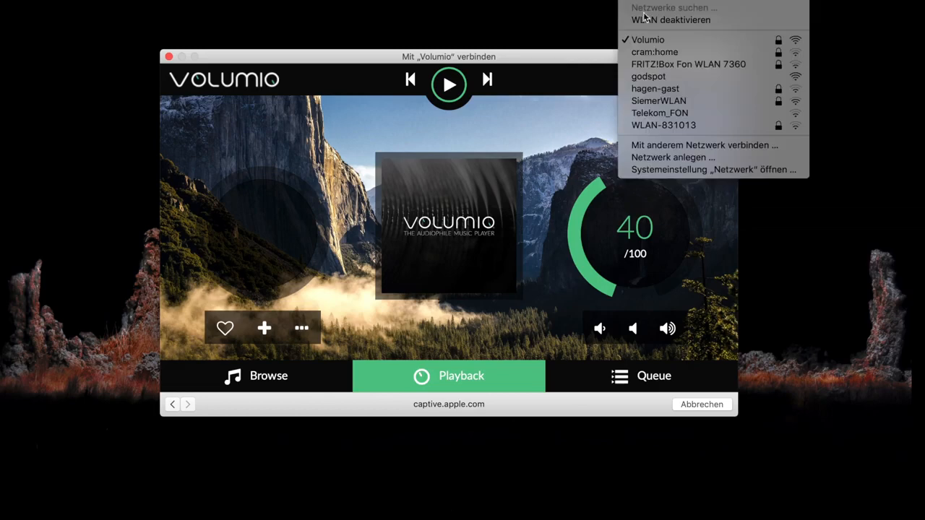
mouse_move(664, 63)
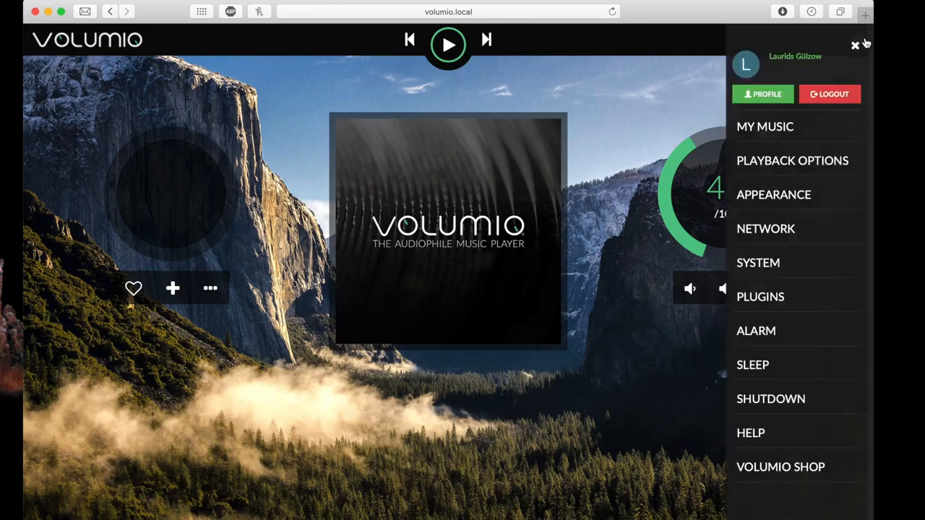
mouse_move(769, 289)
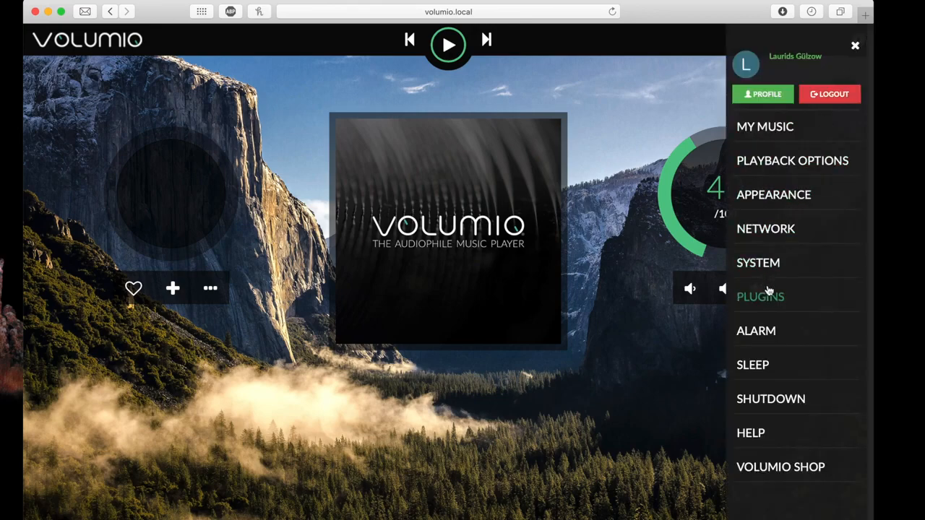
Step: Install the Spotify plugin from the Music Services section of the Plugins page
click(760, 297)
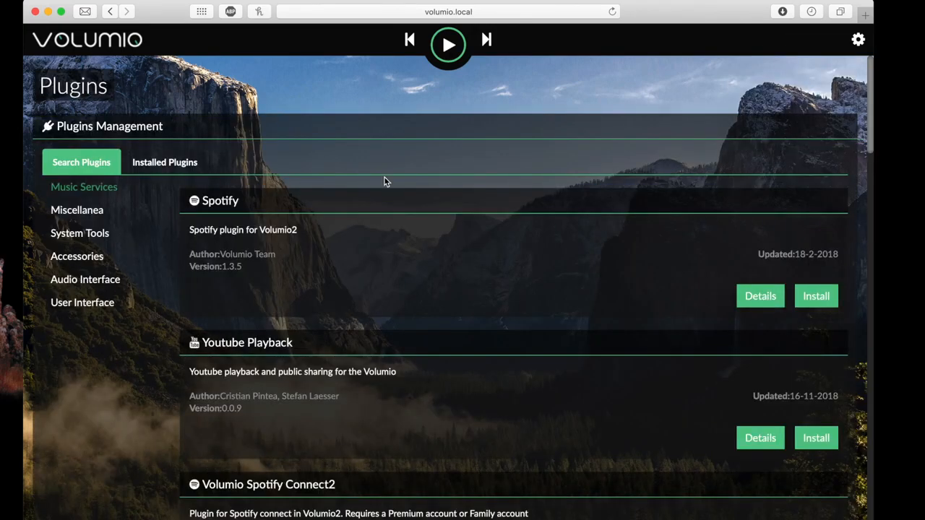
scroll(down, 3)
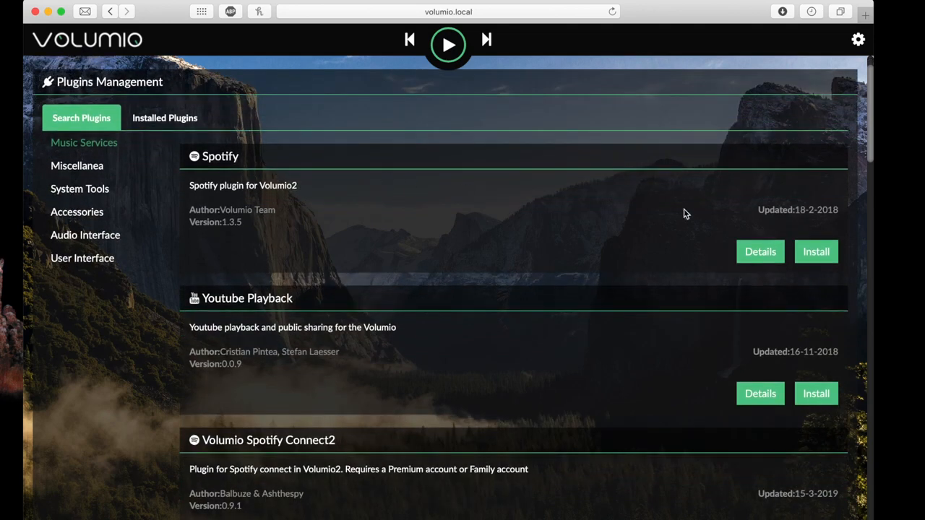
click(815, 251)
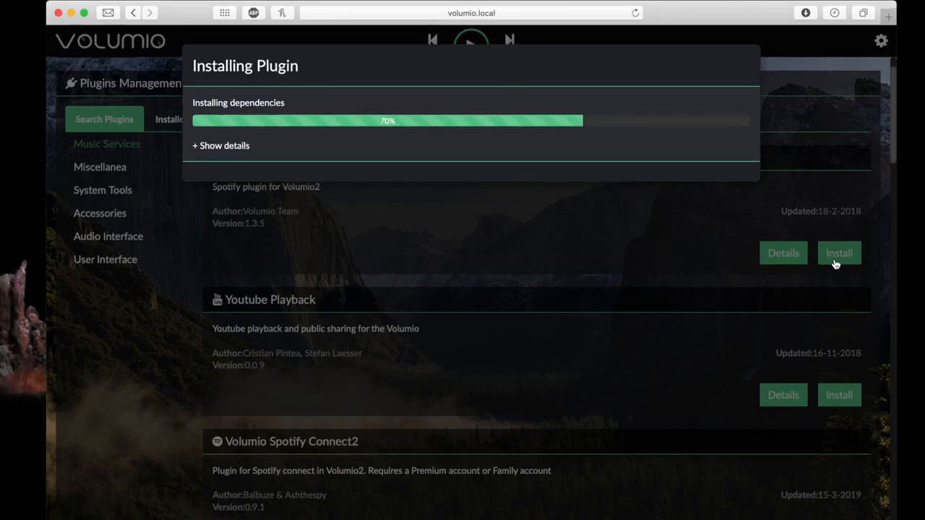
Step: Close the finished Spotify installation report and return to the Plugins page from the settings menu
click(220, 144)
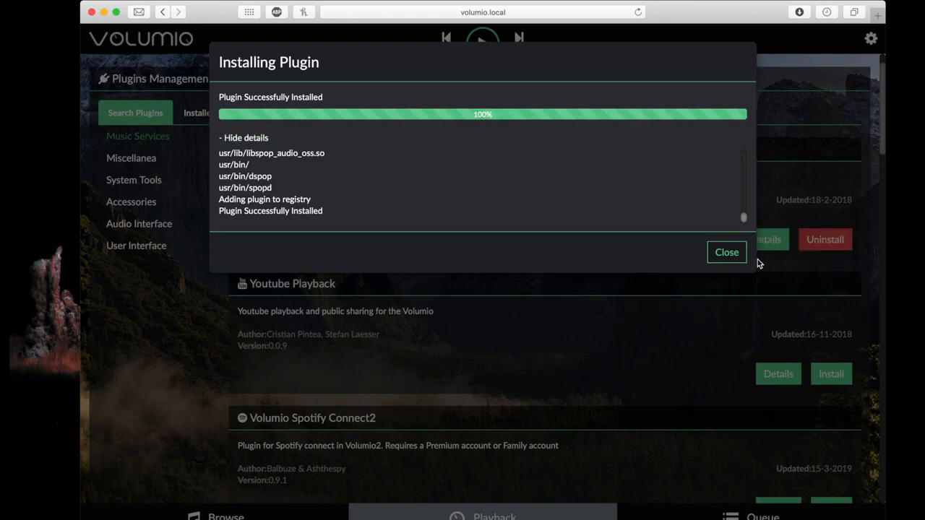
click(726, 252)
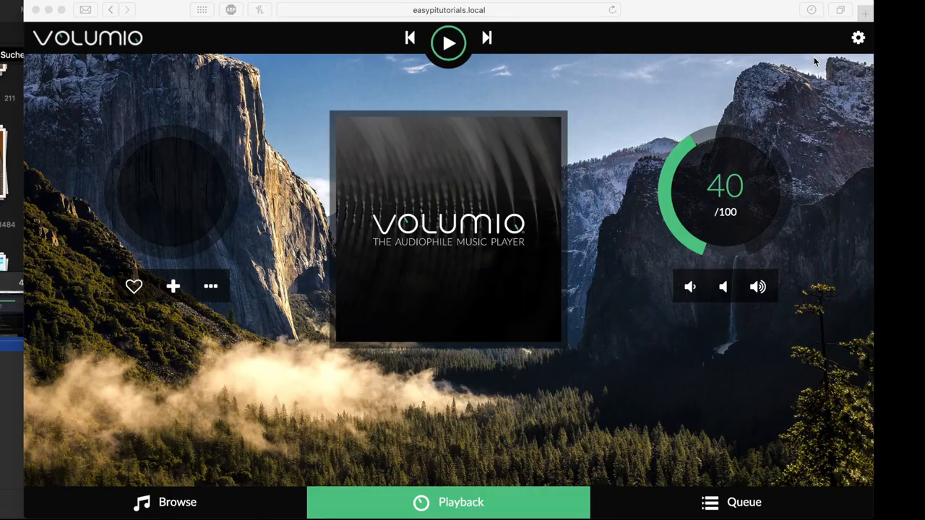
mouse_move(858, 37)
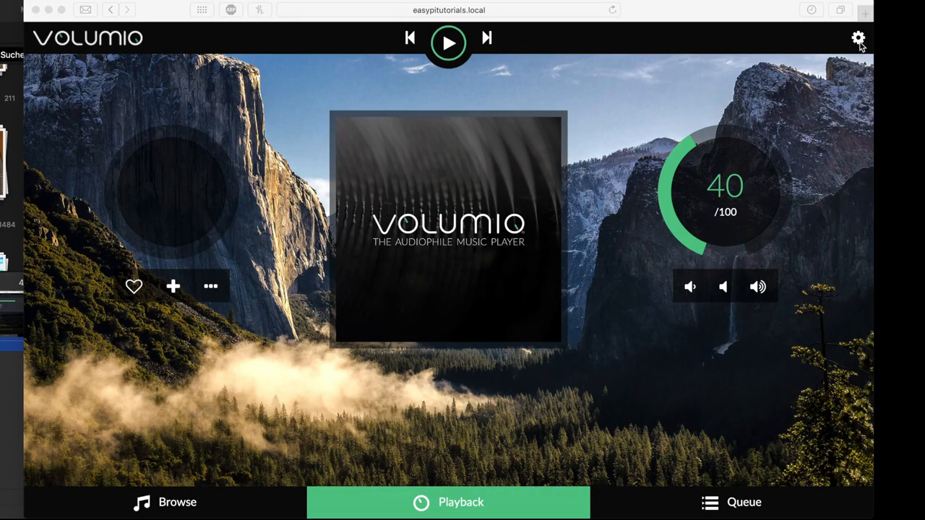
click(858, 37)
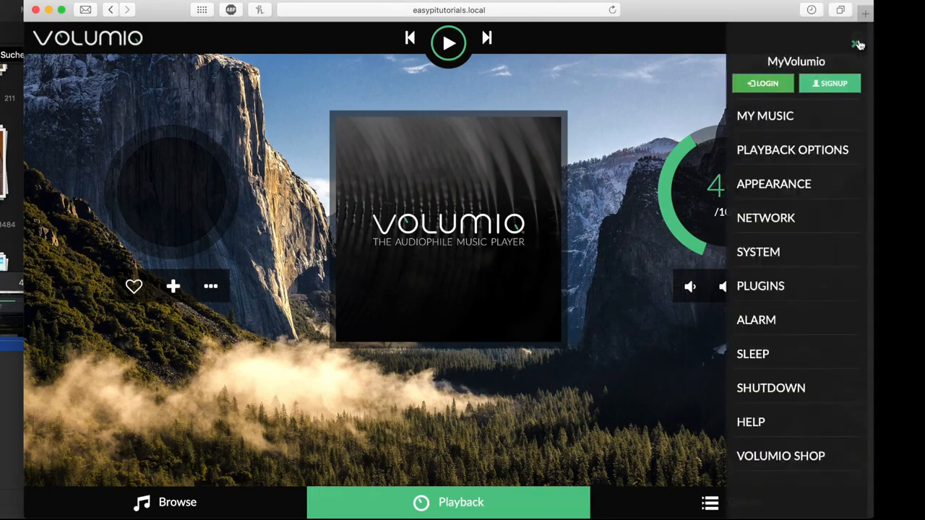
click(760, 286)
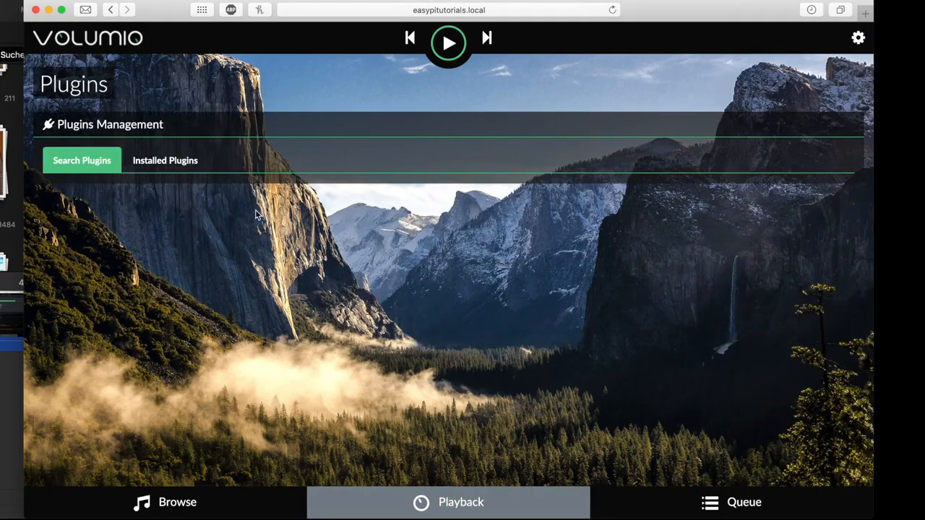
Step: Show the Installed Plugins list with Spotify and Volumio Spotify Connect2 both on and active
click(165, 159)
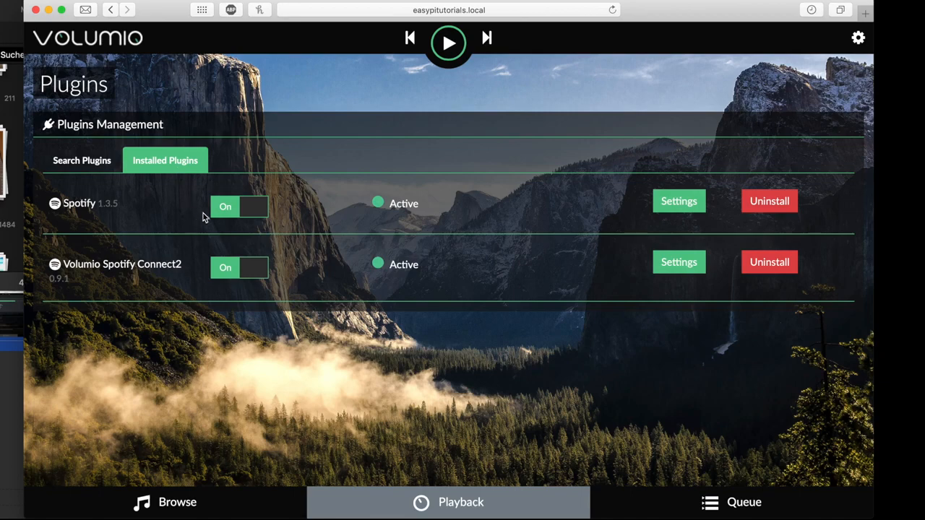
mouse_move(248, 204)
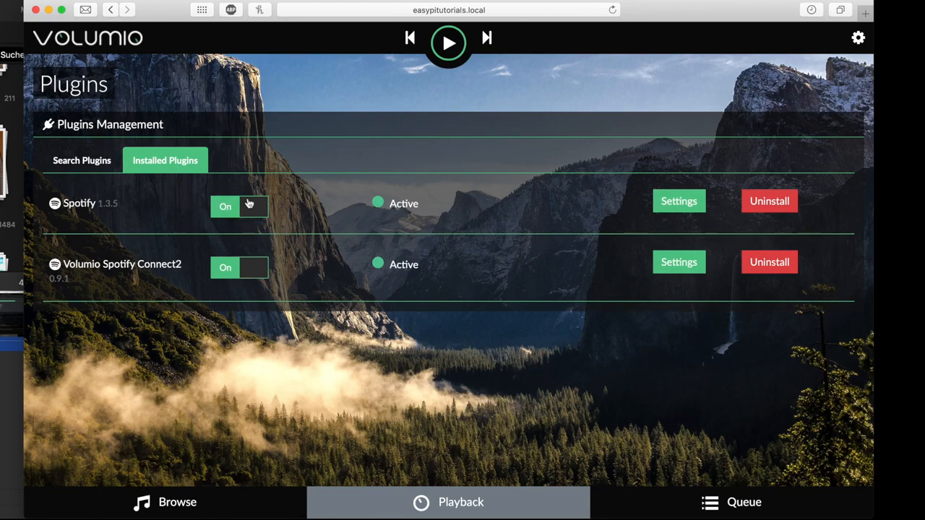
mouse_move(445, 228)
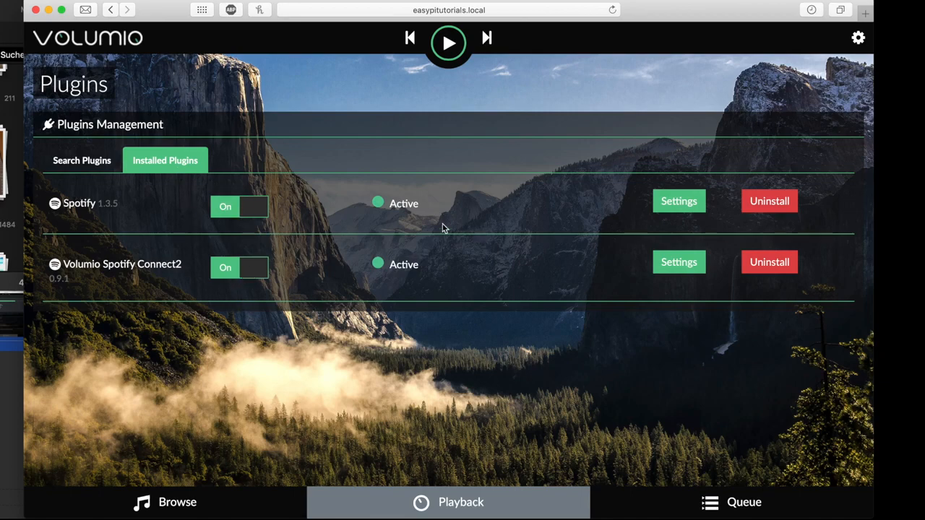
mouse_move(84, 291)
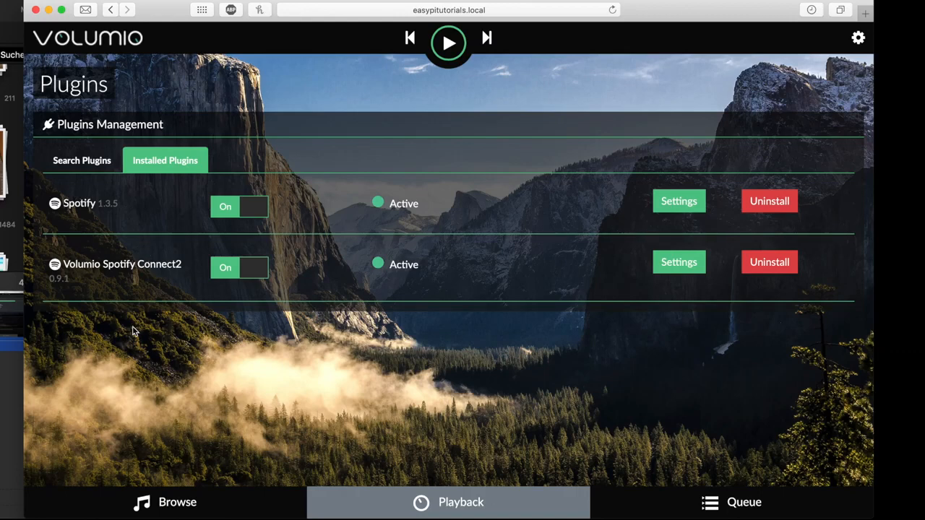
mouse_move(142, 263)
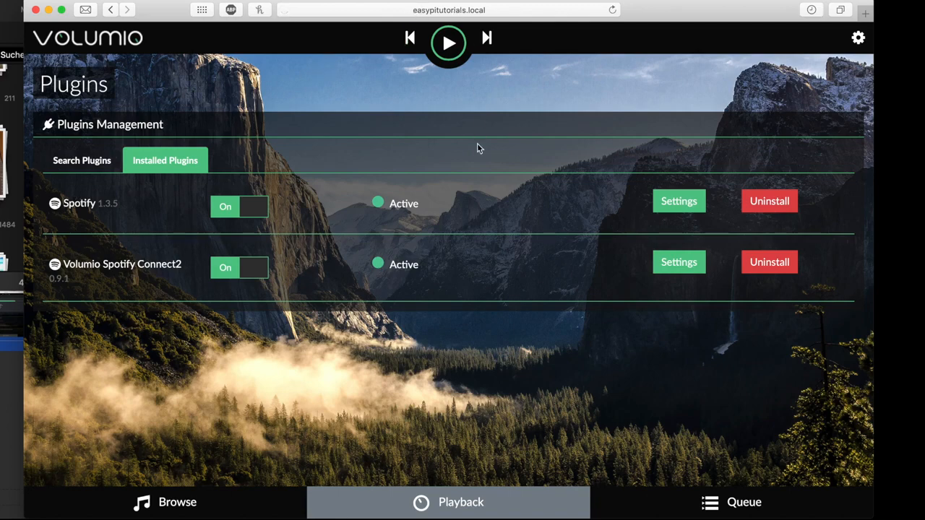
mouse_move(460, 247)
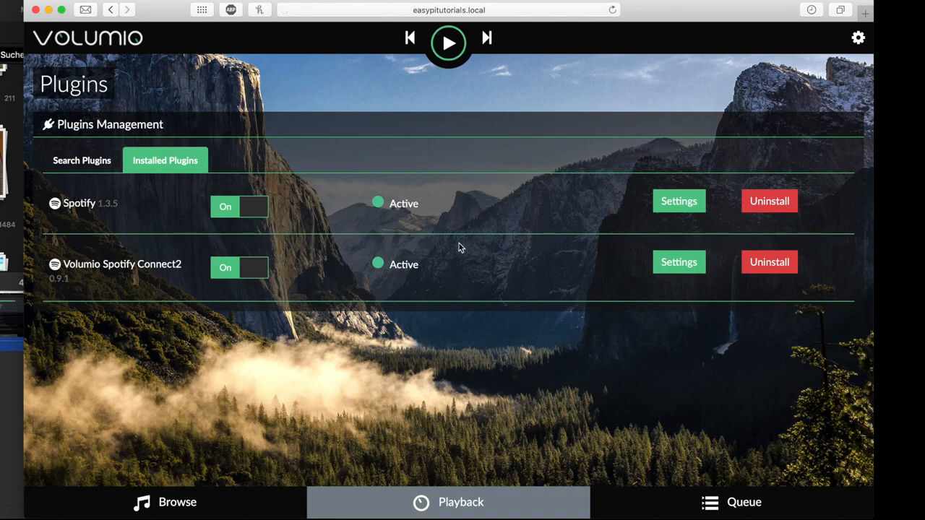
mouse_move(485, 220)
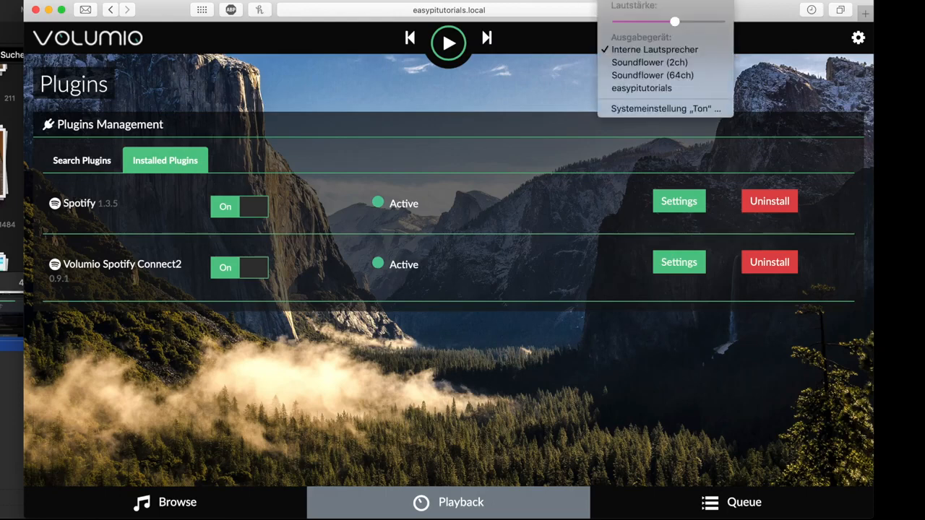
mouse_move(642, 88)
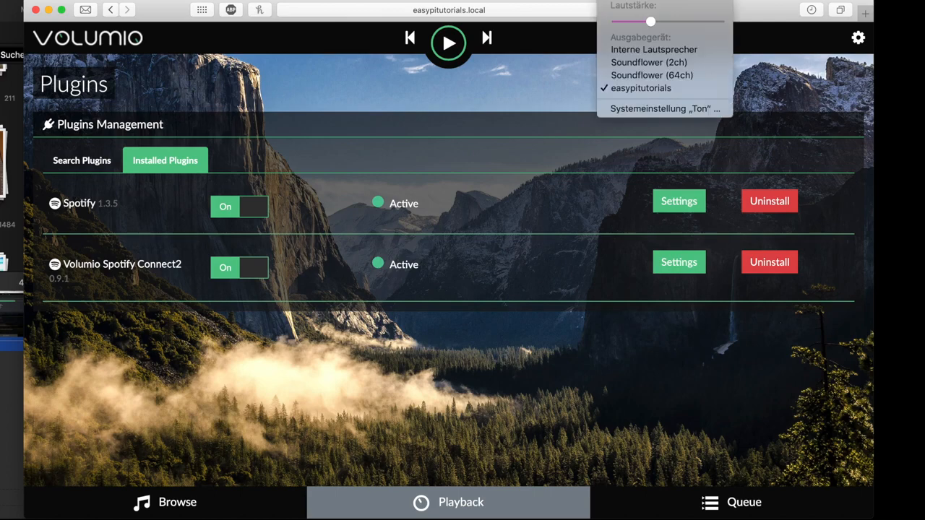
Step: Route the Mac's sound output to the easypitutorials Volumio device over AirPlay
click(448, 42)
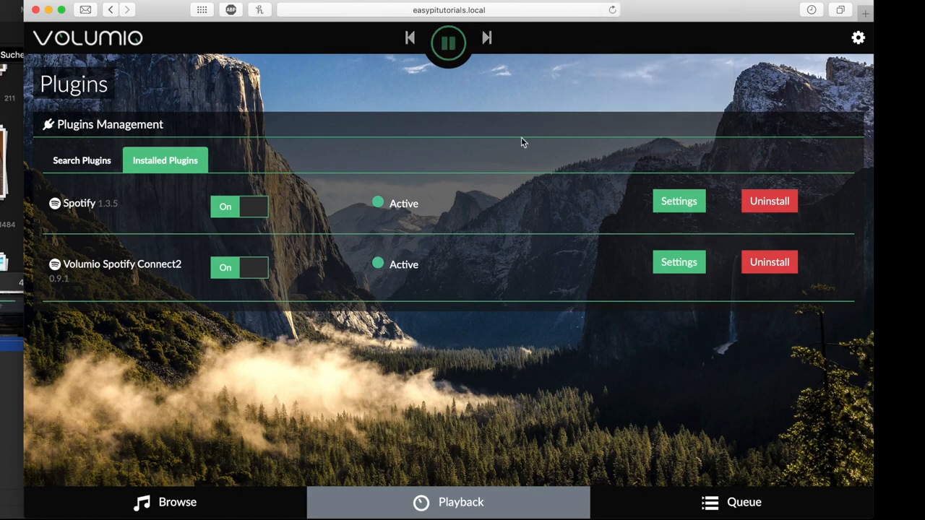